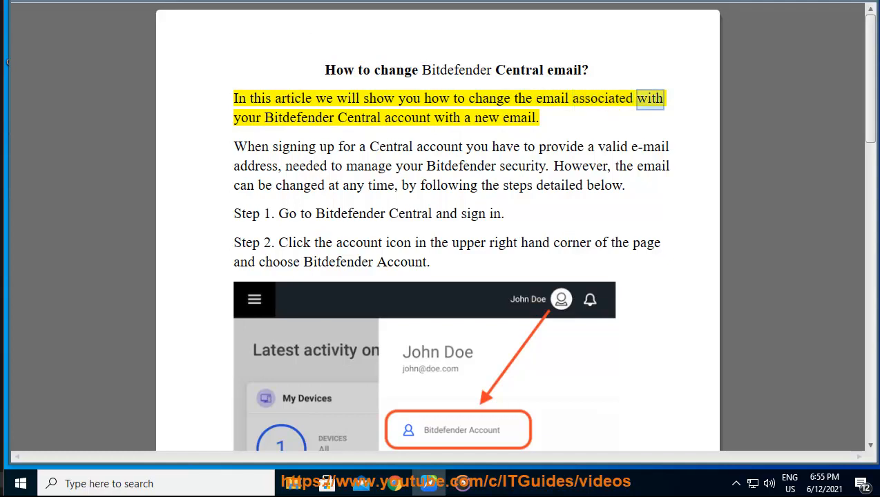
Step: Start read-aloud on the Bitdefender article, voicing the intro and Step 1
double_click(517, 117)
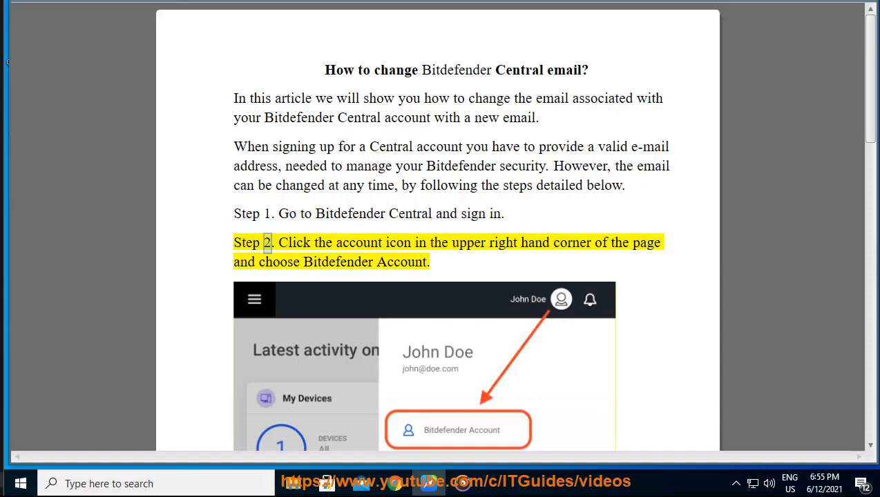
Step: Follow the highlighted narration past the Step 2 screenshot and Step 3 into Step 4
double_click(503, 242)
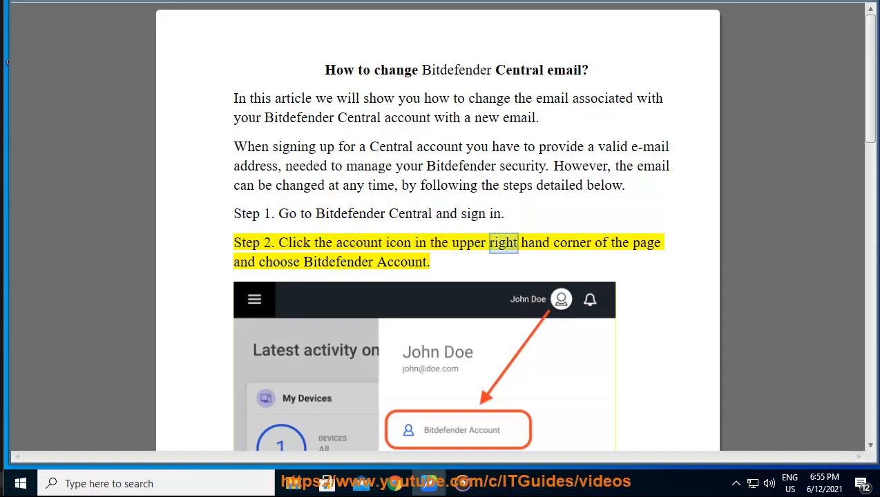
scroll("down", 3)
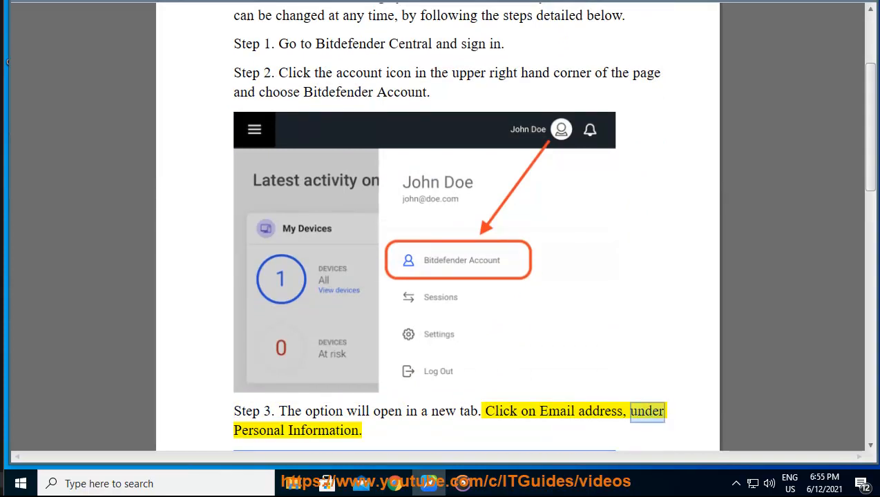
scroll("down", 3)
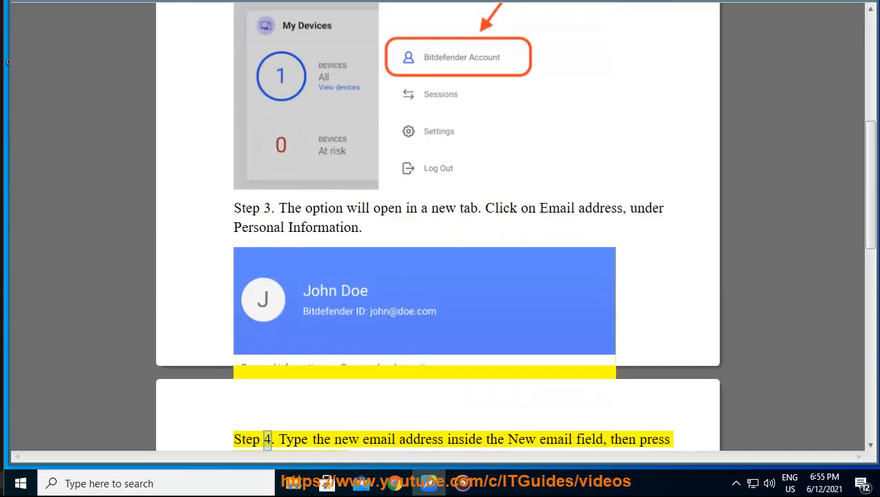
double_click(461, 440)
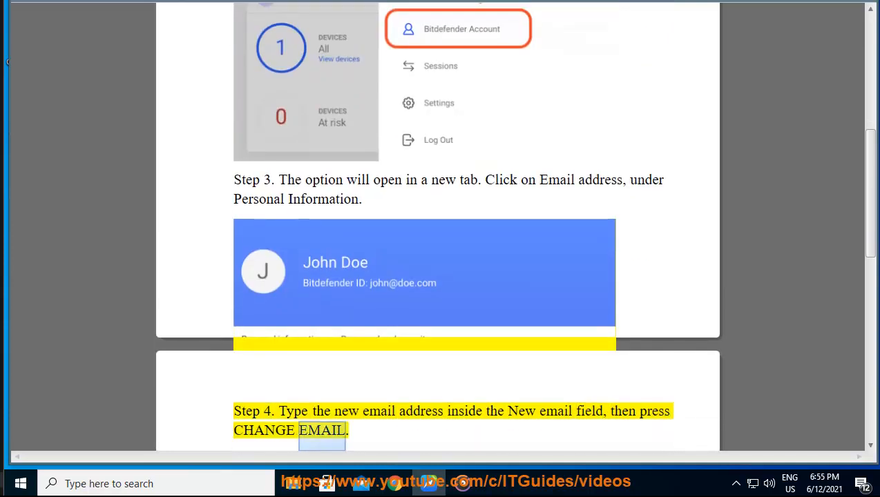
Step: Scroll along the Step 4 screenshot and Step 5 to the conclusion paragraph
scroll("down", 3)
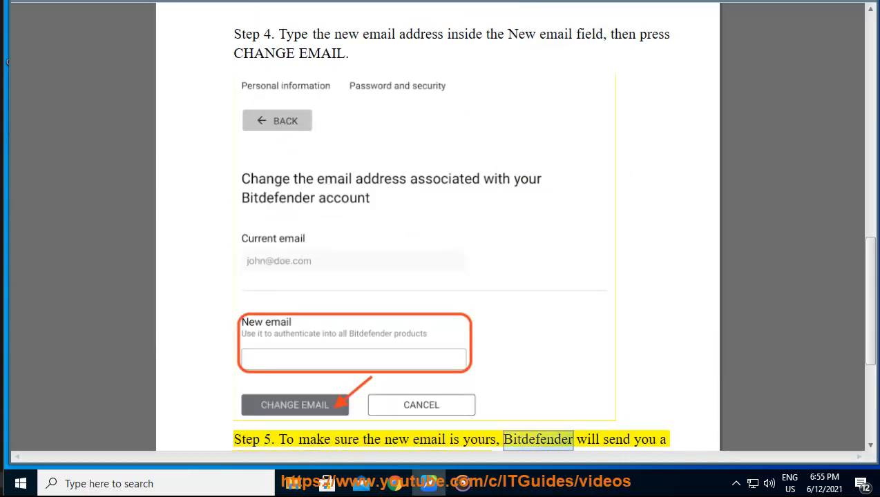
scroll("down", 3)
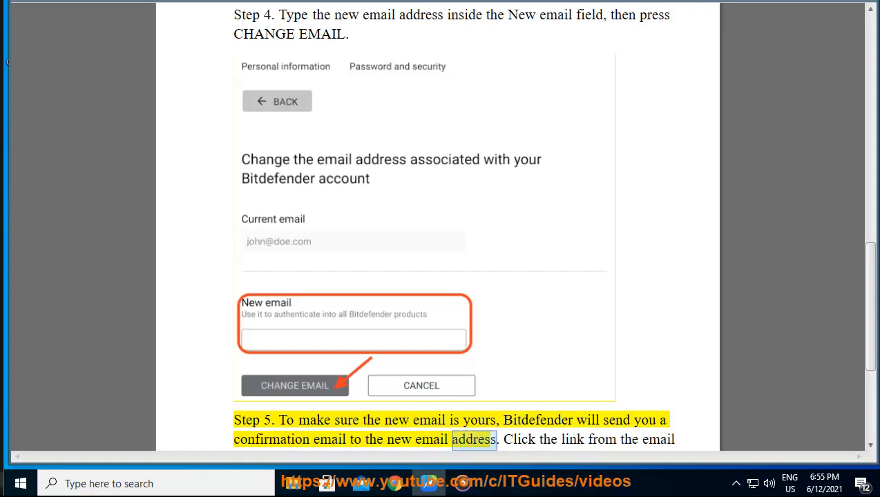
scroll("down", 3)
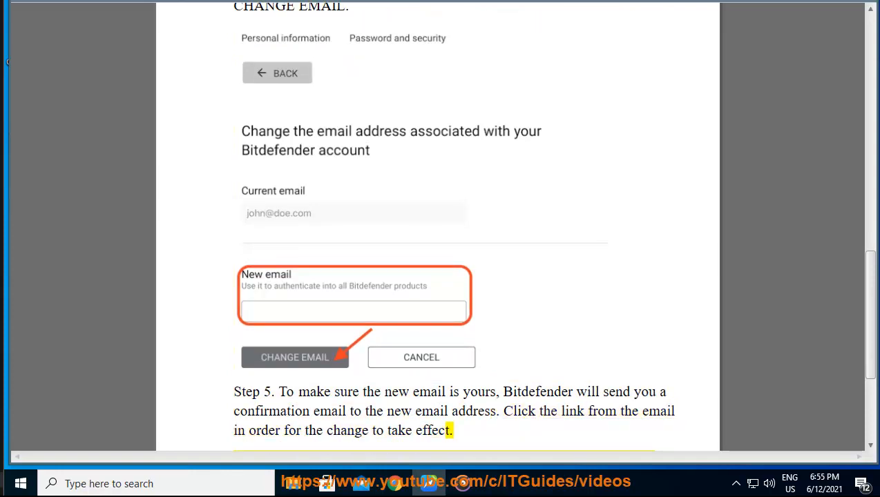
scroll("down", 3)
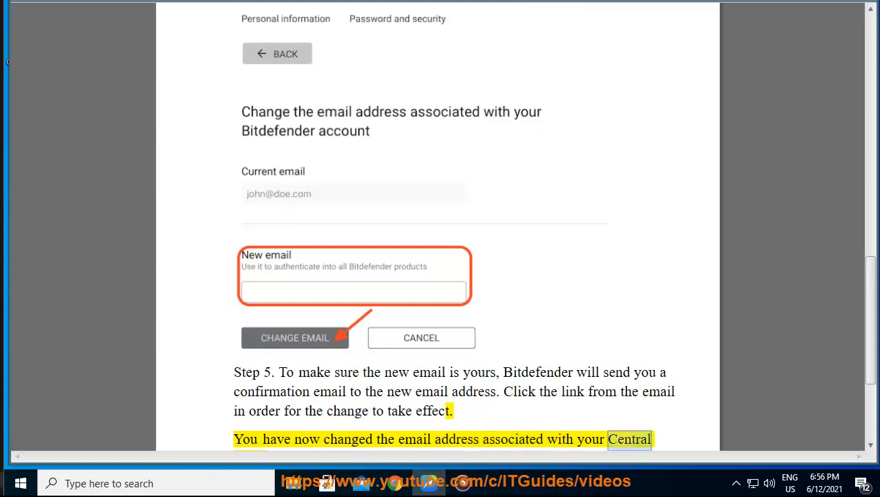